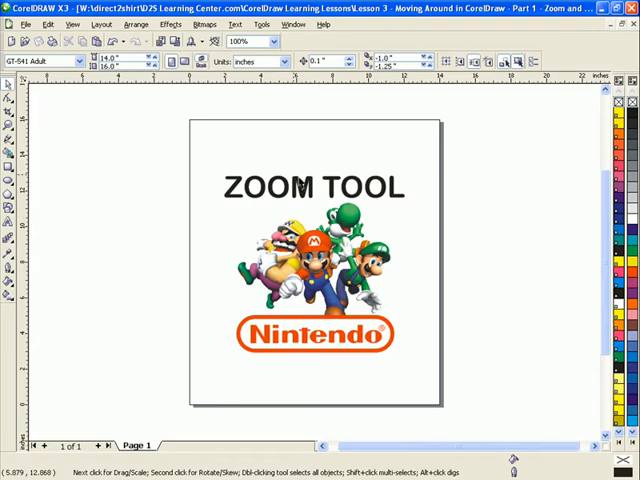
{"action": "mouse_move", "coordinate": [285, 290]}
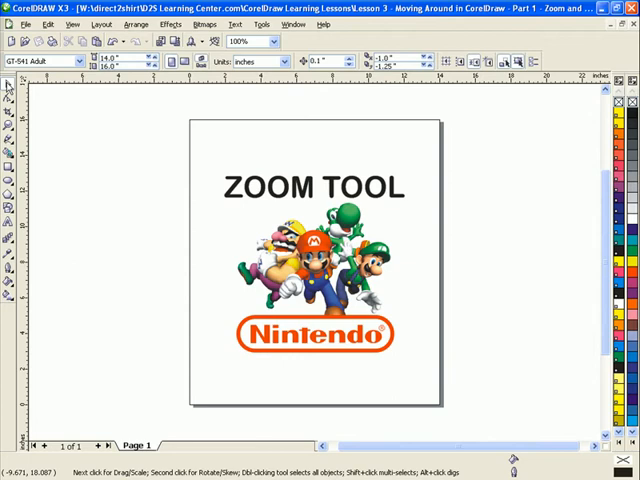
Select the ZOOM TOOL heading, then the two-object Nintendo characters-and-logo group
{"action": "left_click", "coordinate": [308, 185]}
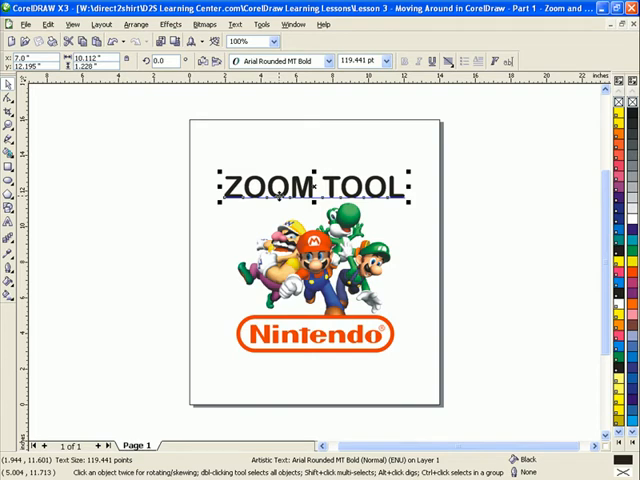
{"action": "left_click", "coordinate": [256, 41]}
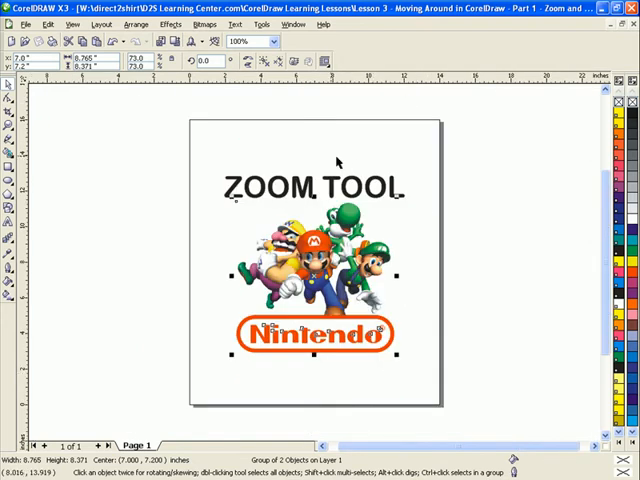
{"action": "mouse_move", "coordinate": [370, 383]}
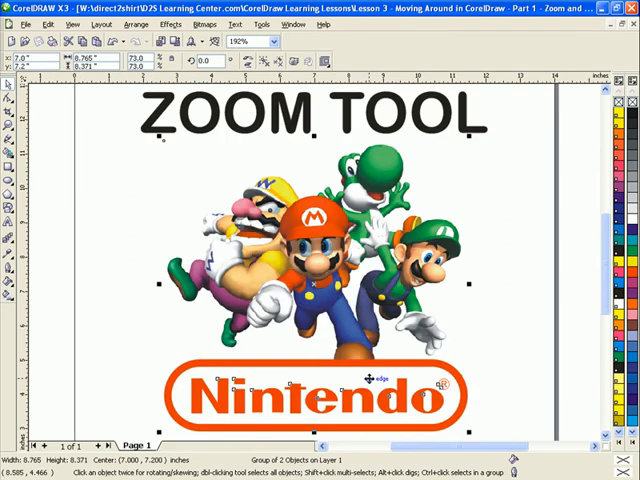
{"action": "mouse_move", "coordinate": [48, 162]}
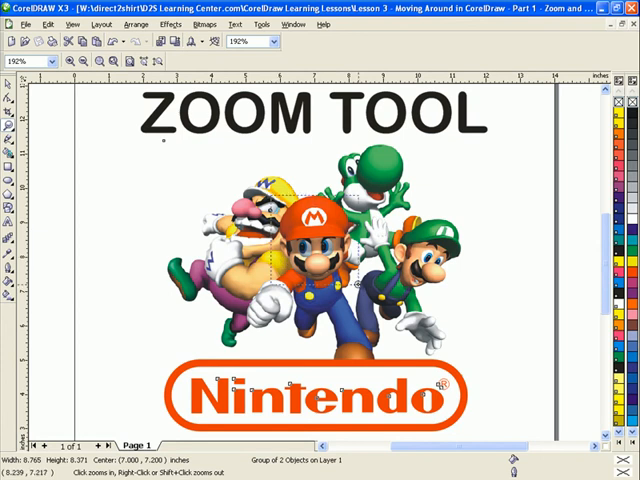
Zoom in with the Zoom tool on Mario's face until it fills the window
{"action": "left_click", "coordinate": [310, 230]}
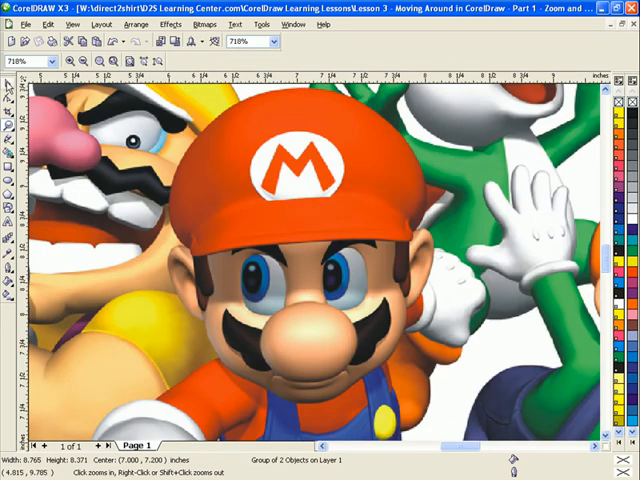